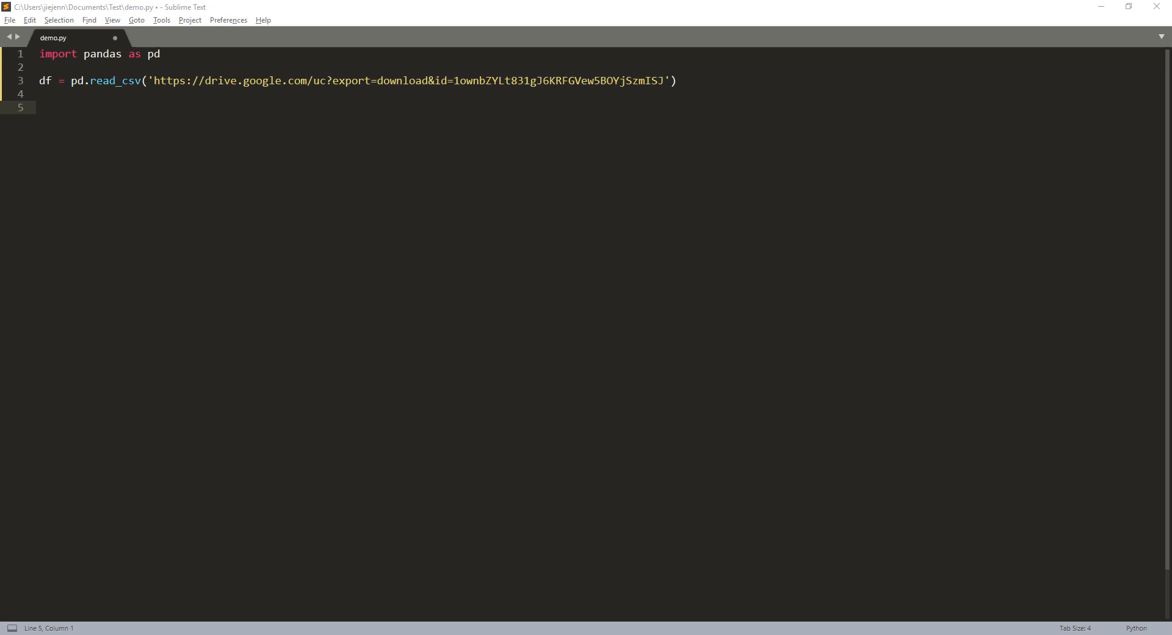
# Add a print(df) line at the end of the pandas script.
pyautogui.write('print(df')
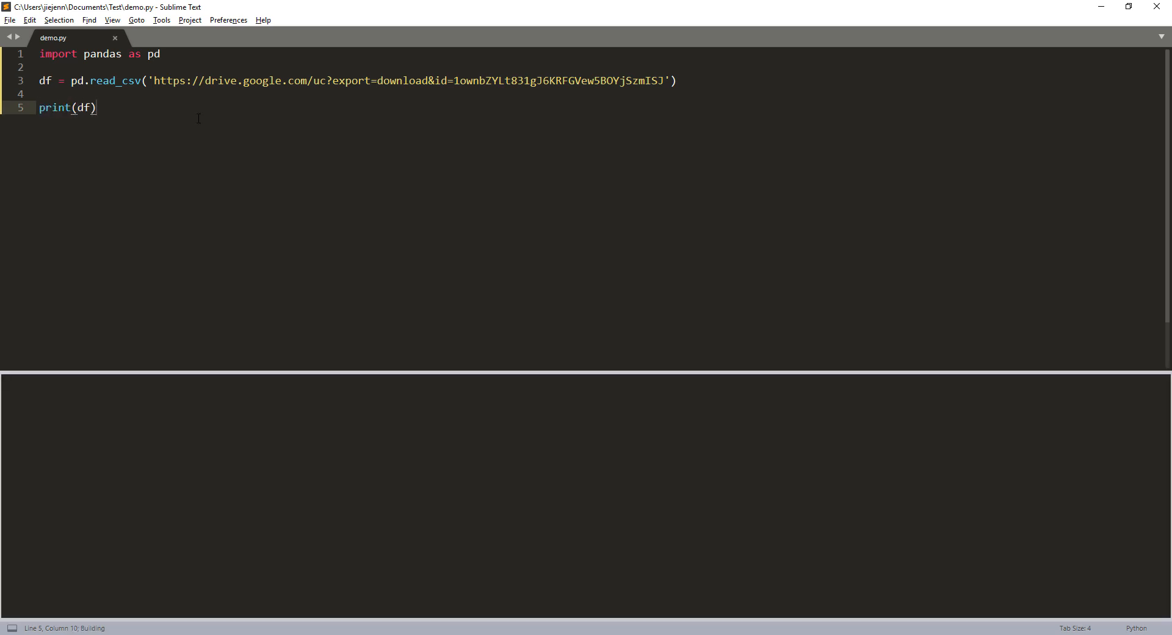
# Build to show the four-row customer table, then delete print(df)'s closing parenthesis.
pyautogui.press('ctrl+b')
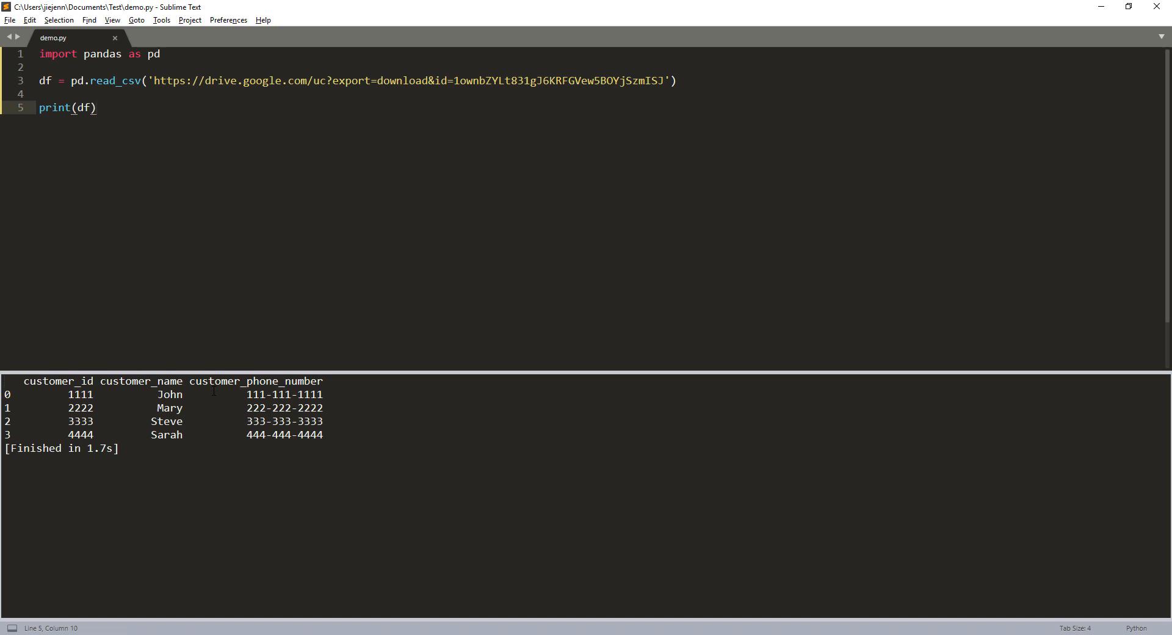
pyautogui.press('Backspace')
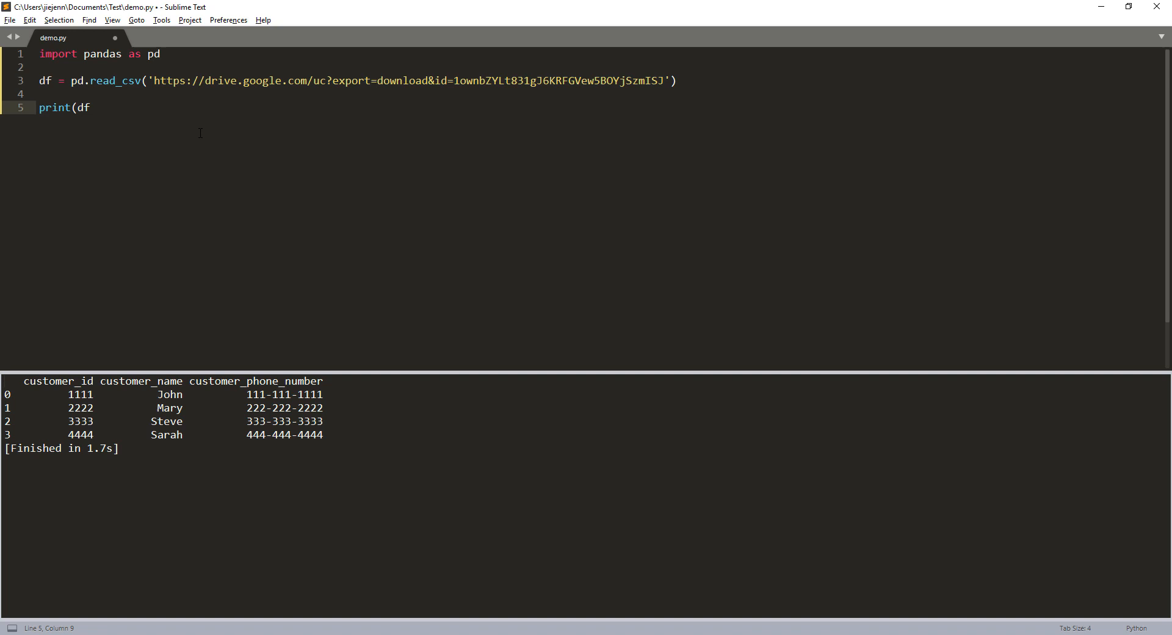
# Change line 5 to print(df['customer_id'].to_list()) and add a new line below it.
pyautogui.write('[]')
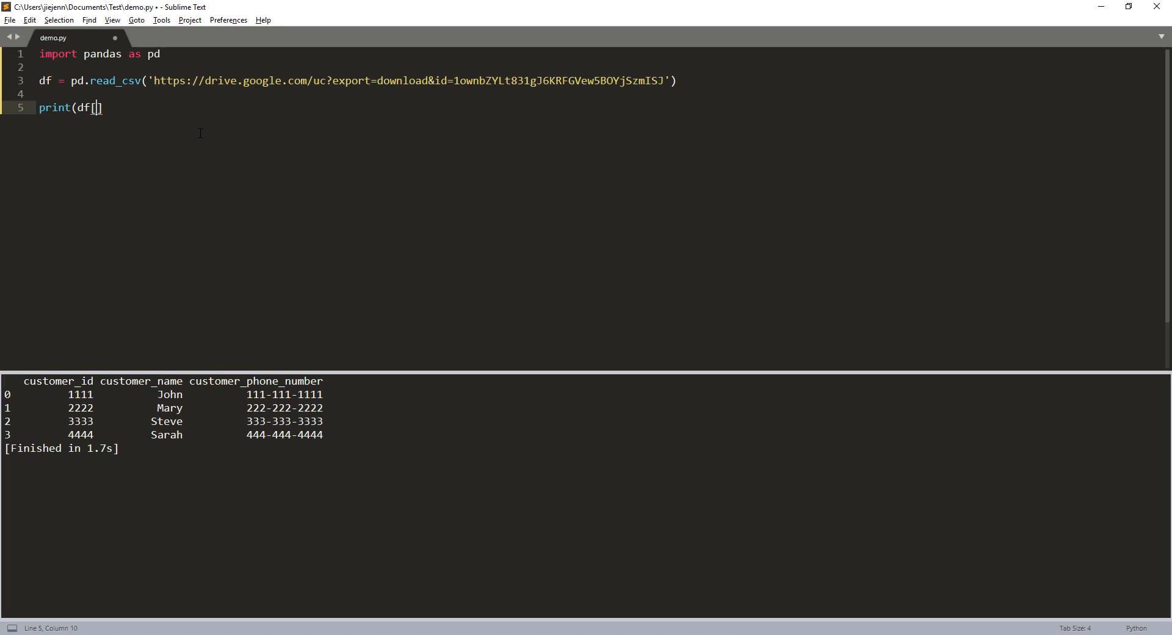
pyautogui.write("'")
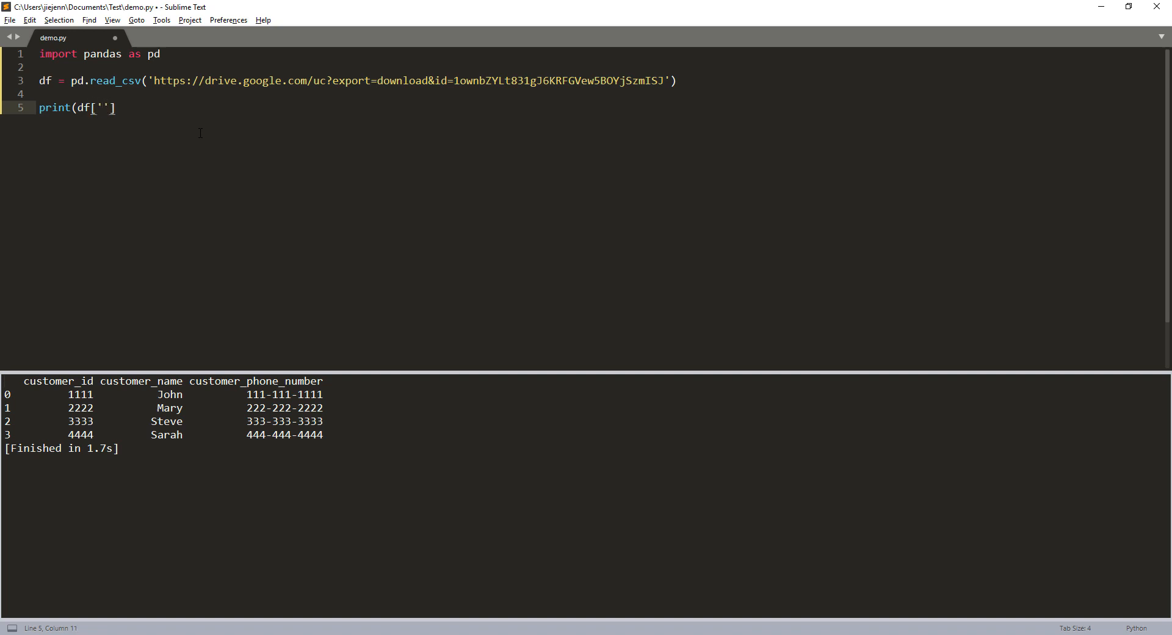
pyautogui.write('customer_')
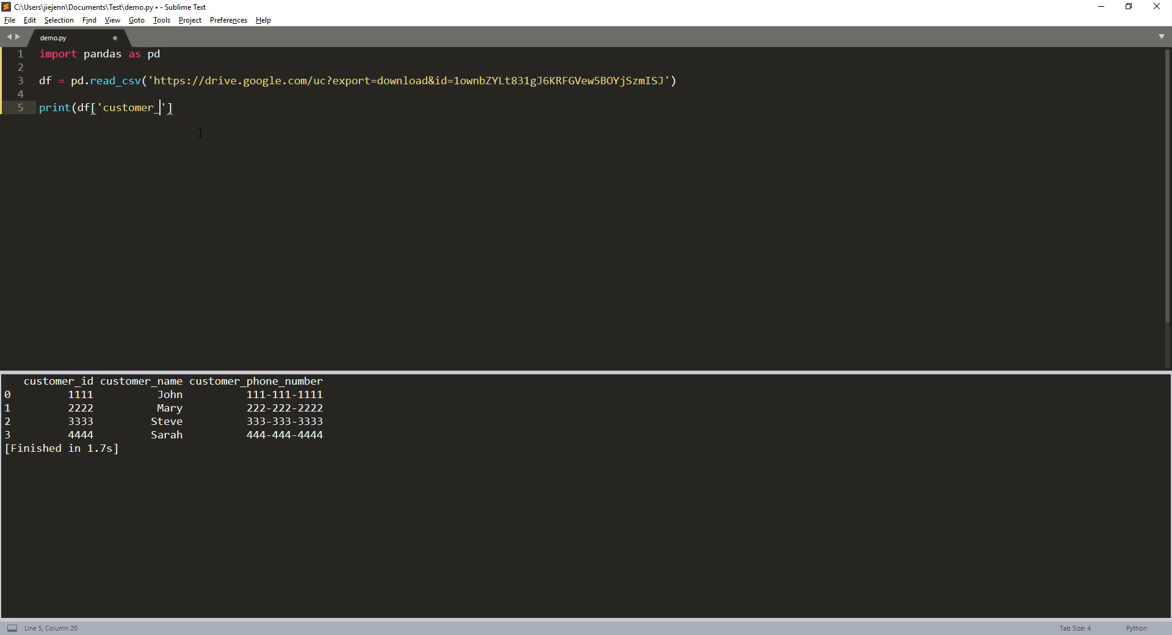
pyautogui.write('id')
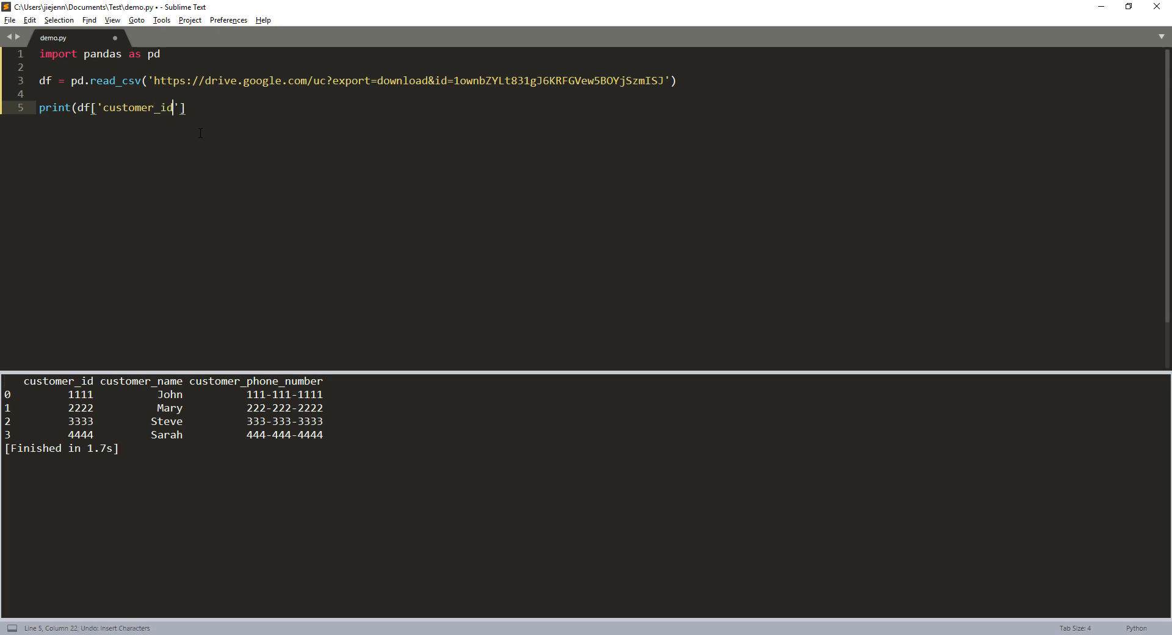
pyautogui.write('].')
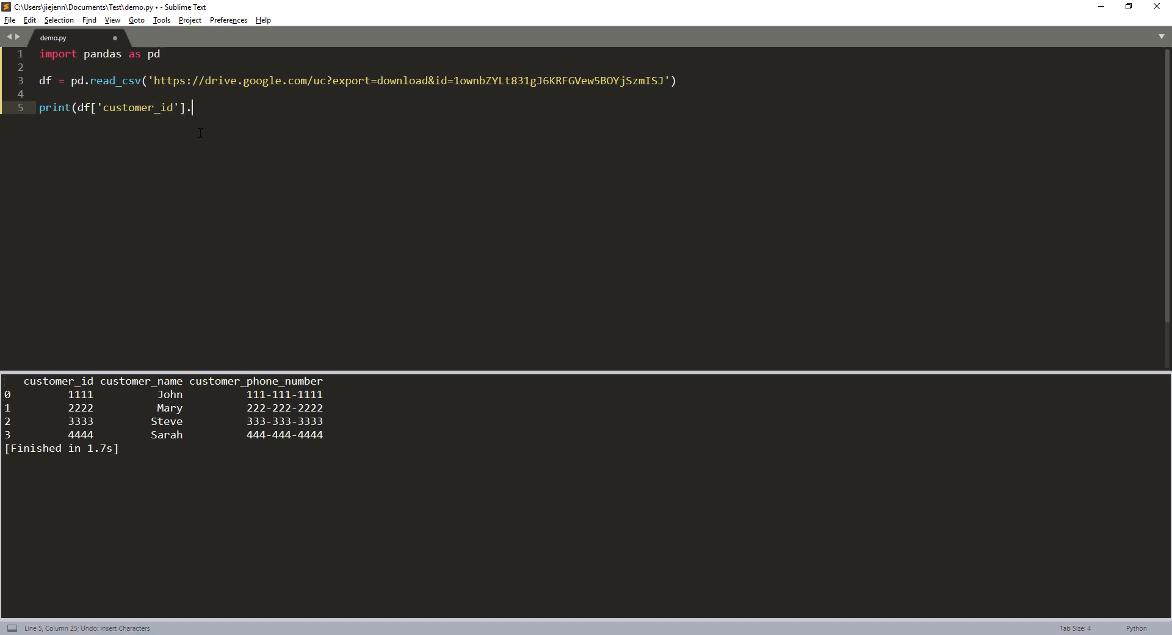
pyautogui.write('to_list')
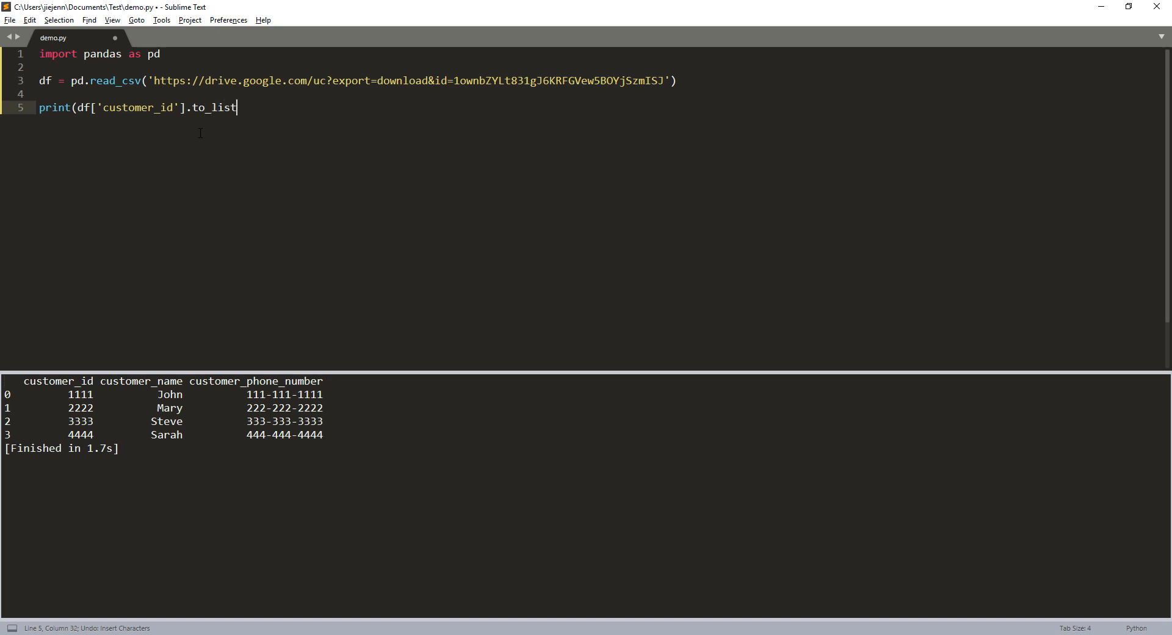
pyautogui.write('())')
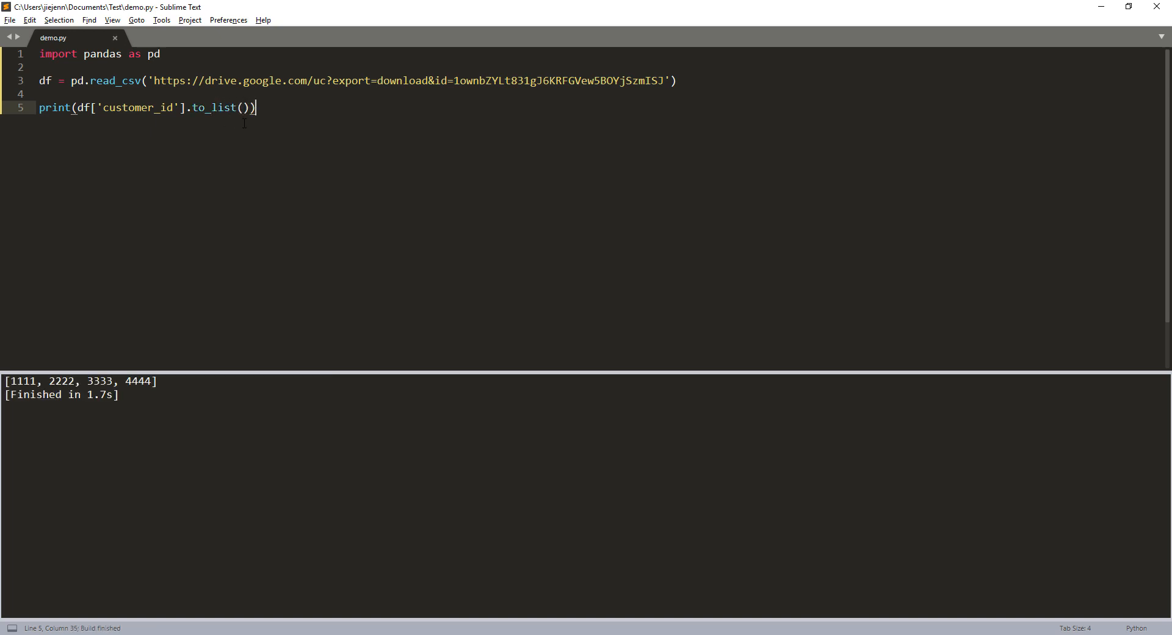
pyautogui.moveTo(157, 163)
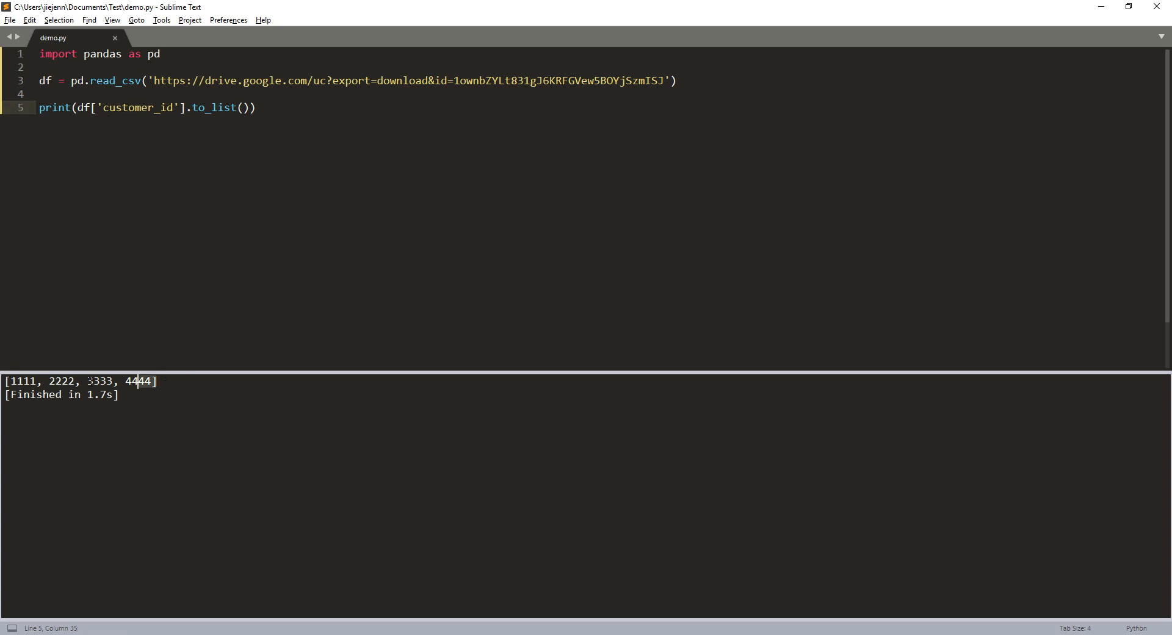
pyautogui.press('Enter')
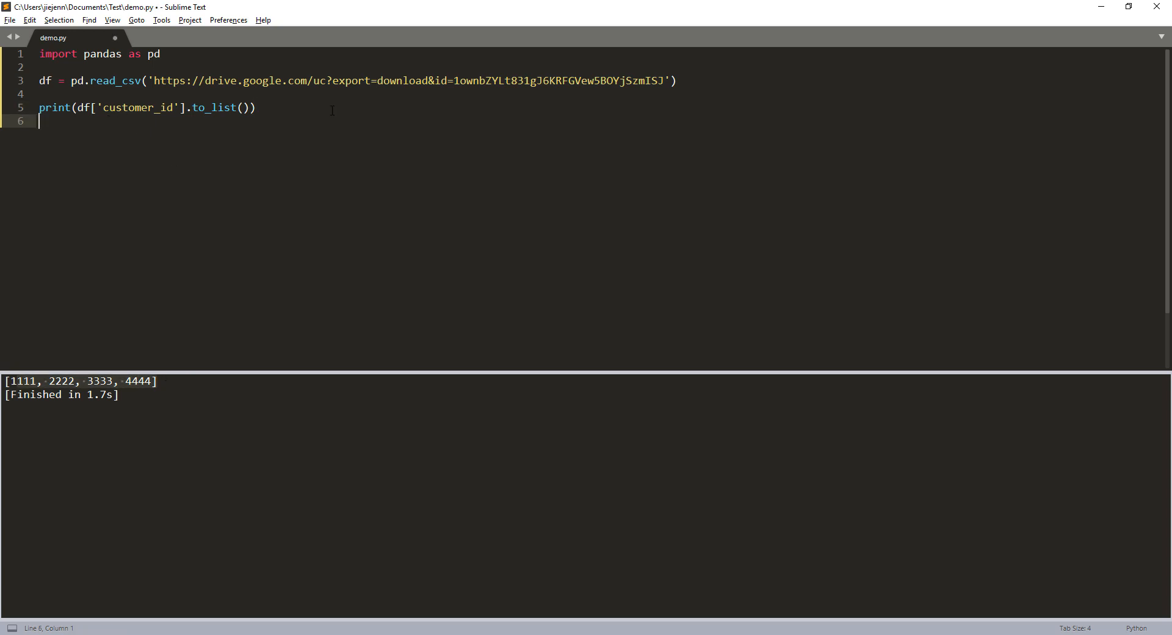
# Write print(df.values.tolist()) on line 6 and build it, replacing the failing to_list attempt.
pyautogui.write('print(')
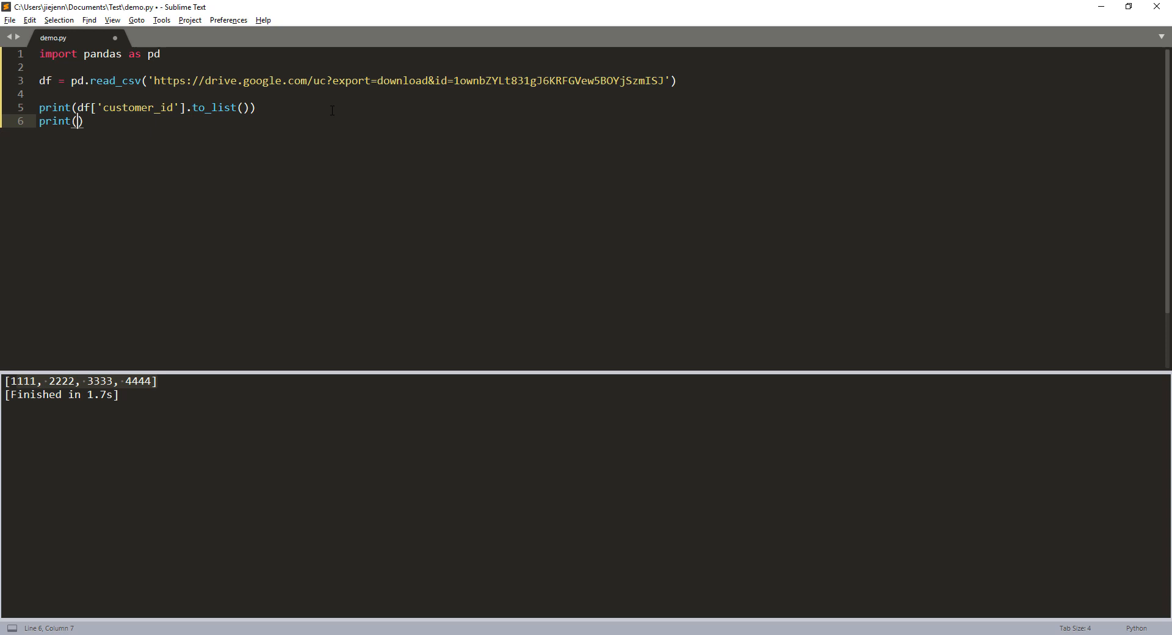
pyautogui.write('df')
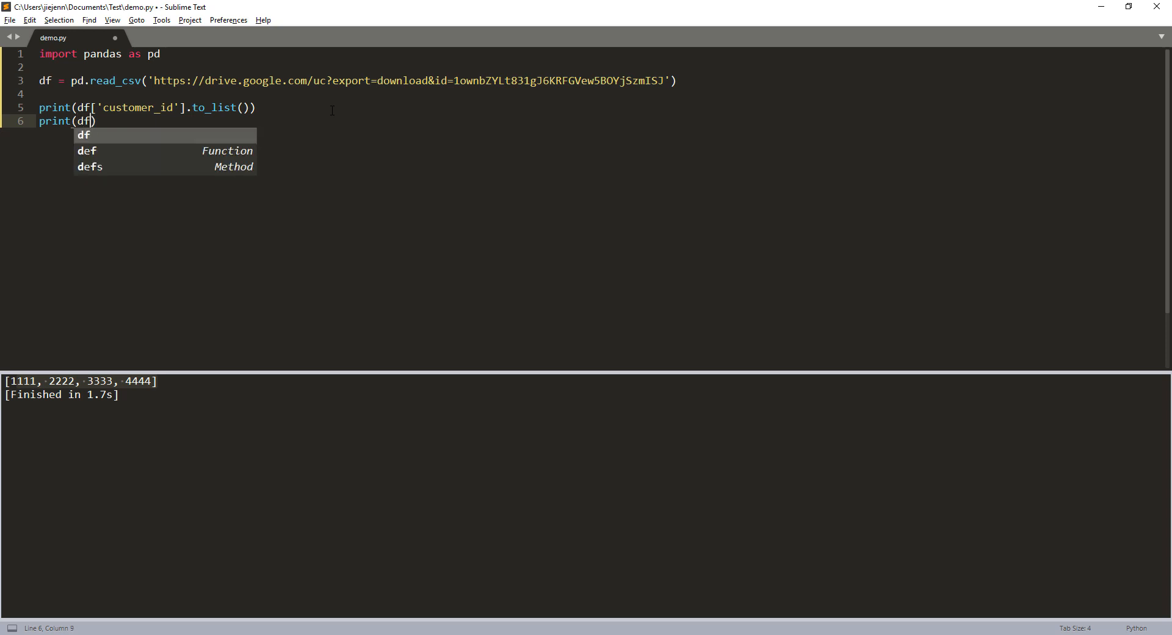
pyautogui.write('.to_list(')
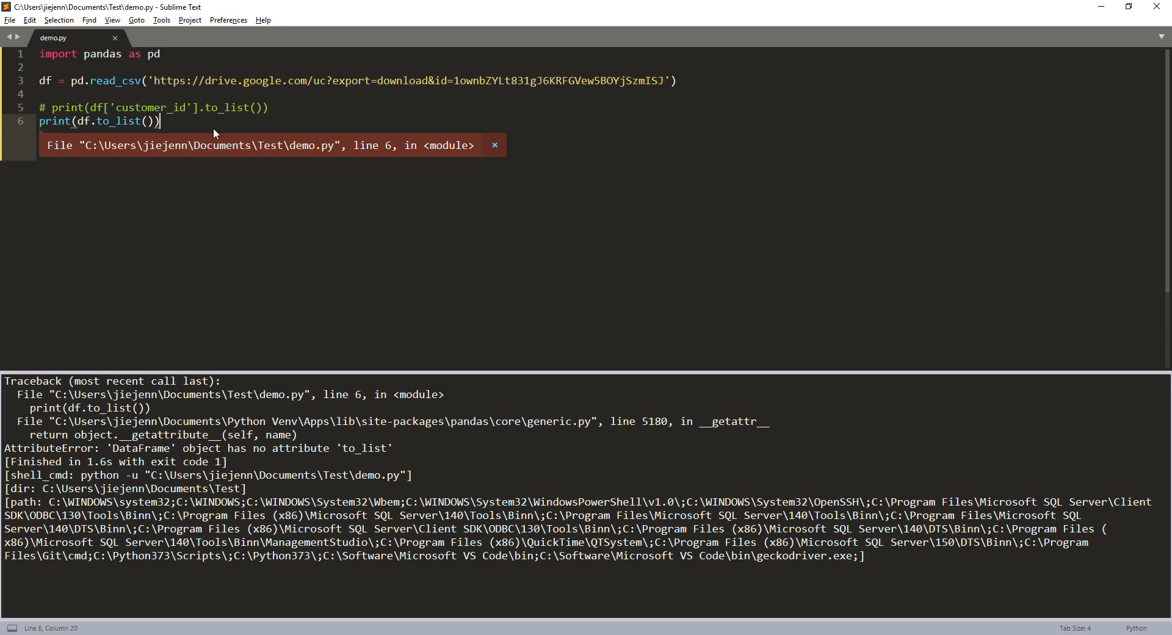
pyautogui.press('BackSpace')
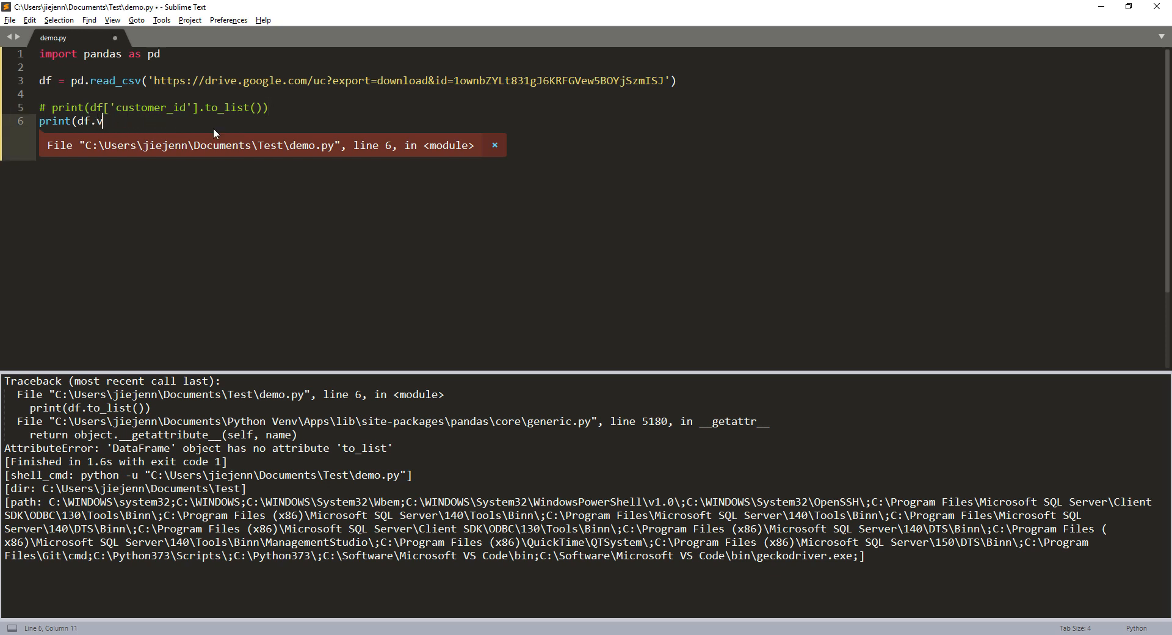
pyautogui.write('alues.t')
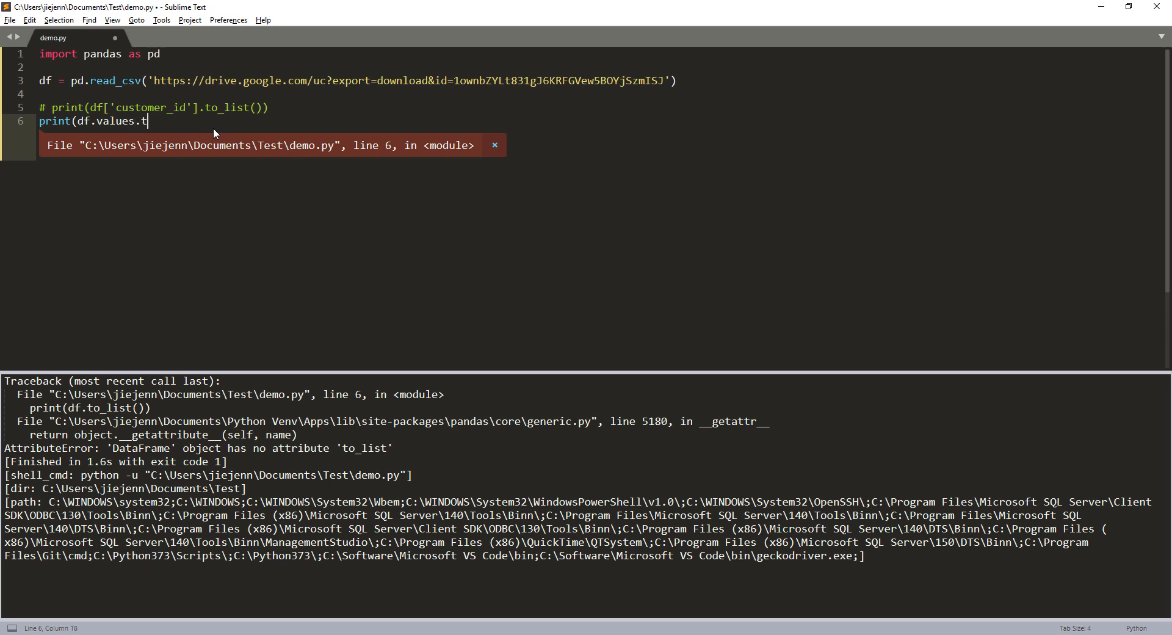
pyautogui.write('o_list())')
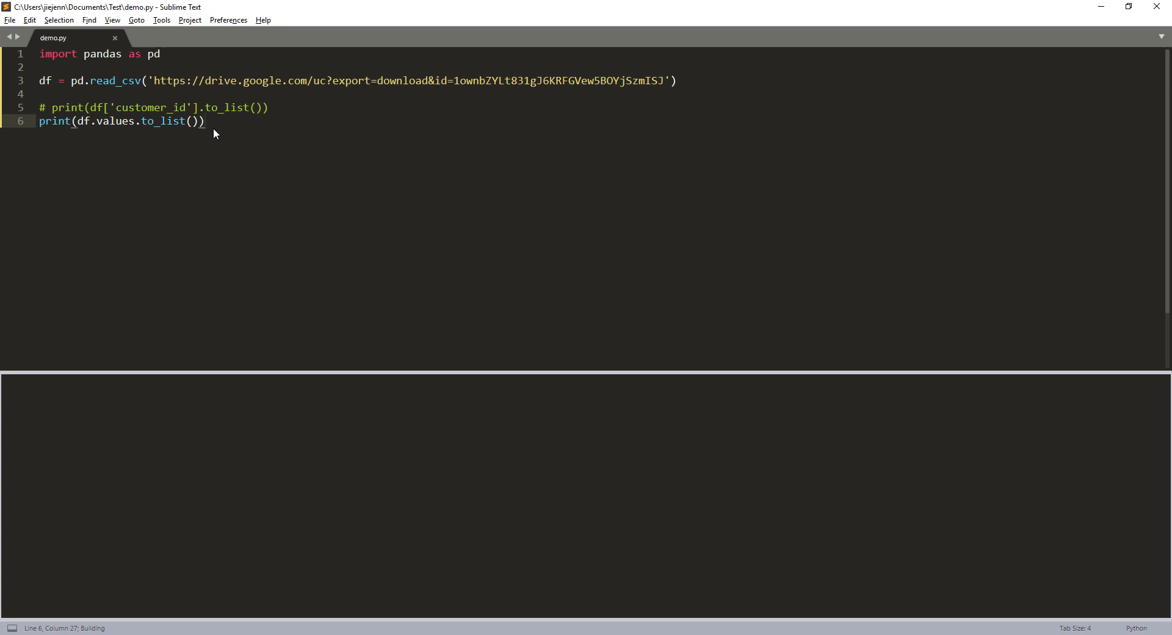
pyautogui.press('ctrl+b')
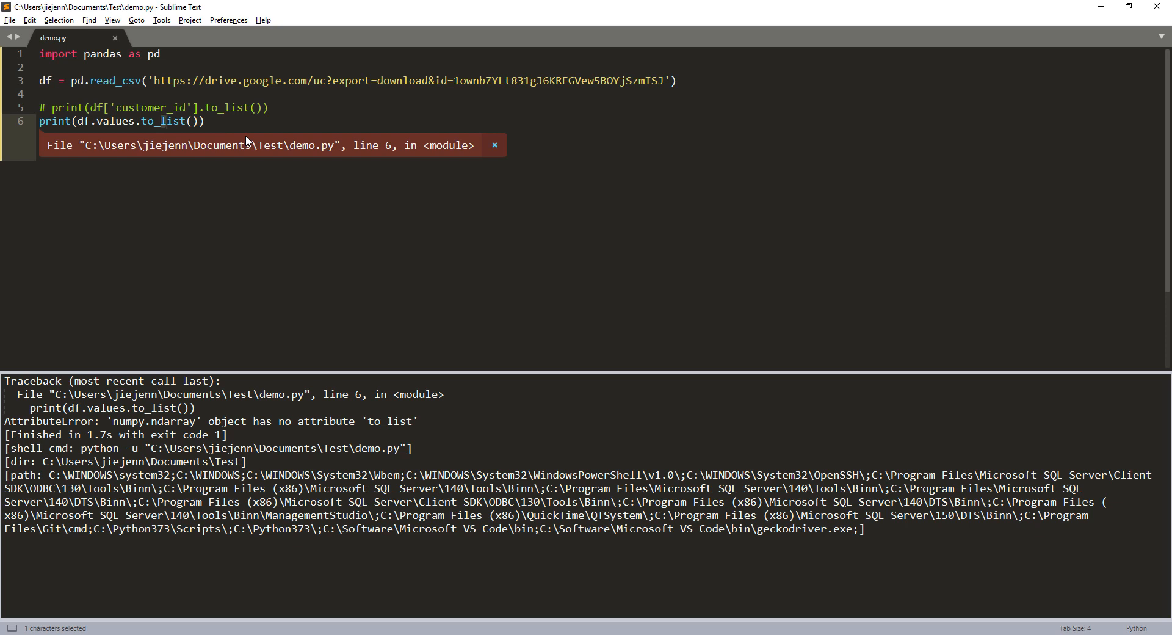
pyautogui.press('Backspace')
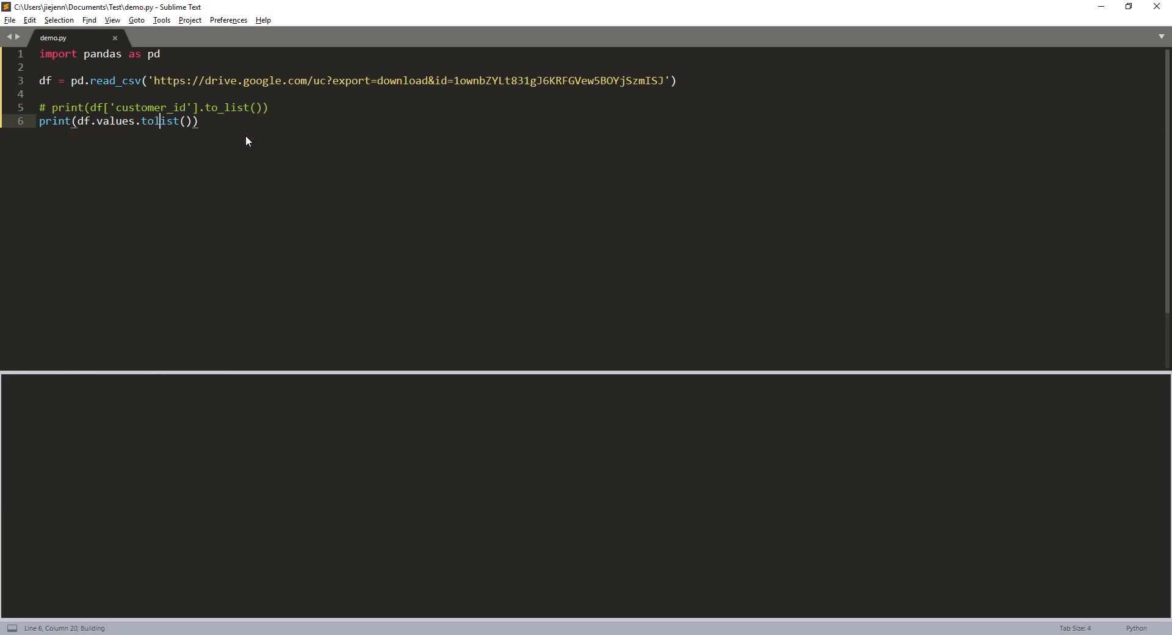
# Build to print four customer rows as lists, then store df.values.tolist() in body.
pyautogui.press('ctrl+b')
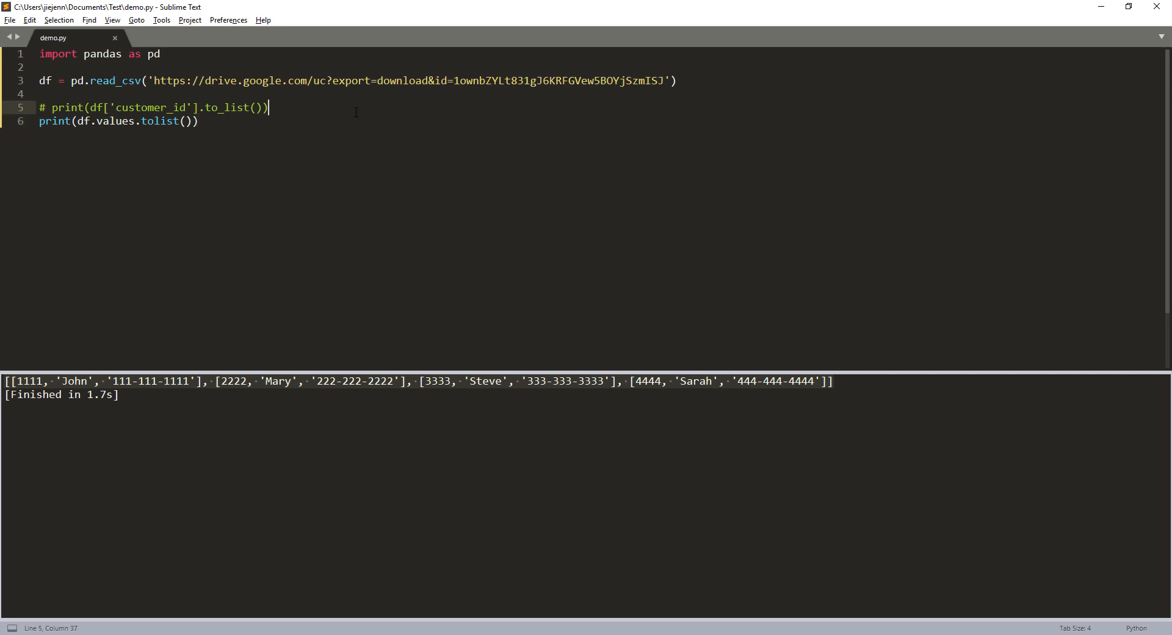
pyautogui.write('body = ')
pyautogui.press('Enter')
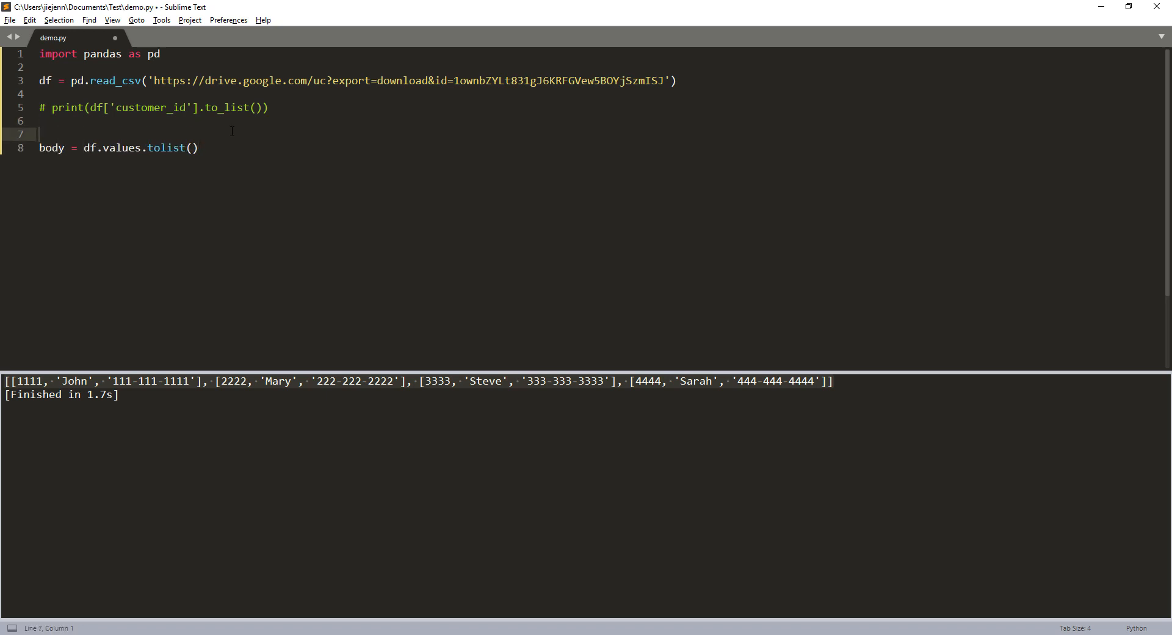
# Add headers = df.columns.values.tolist() on the line above body.
pyautogui.write('headers = df')
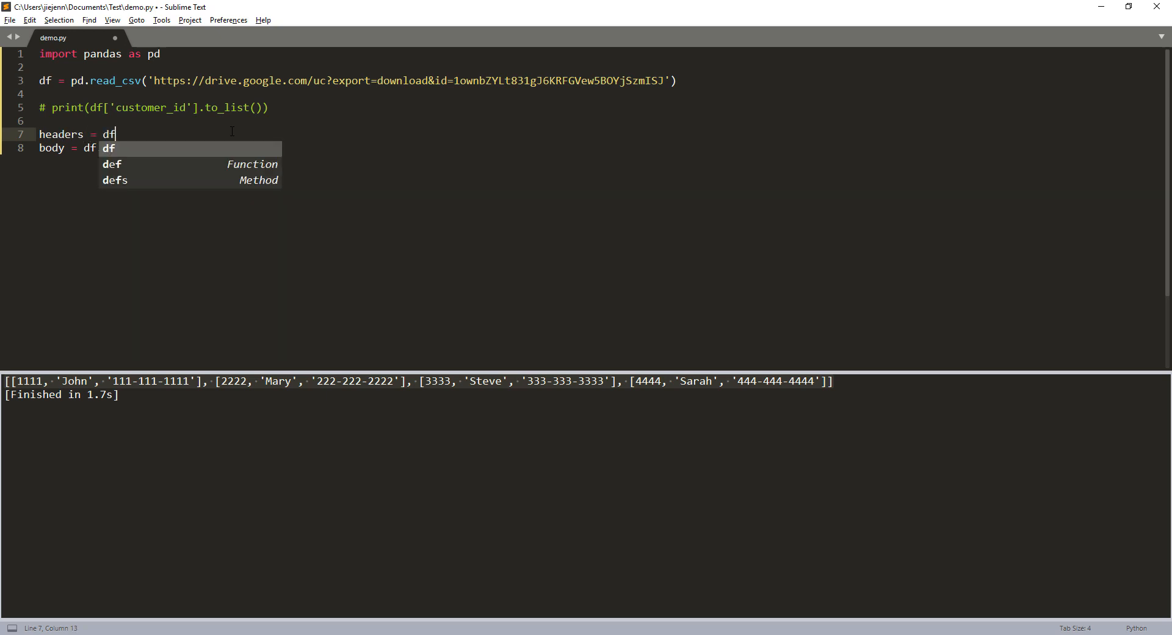
pyautogui.write('.col')
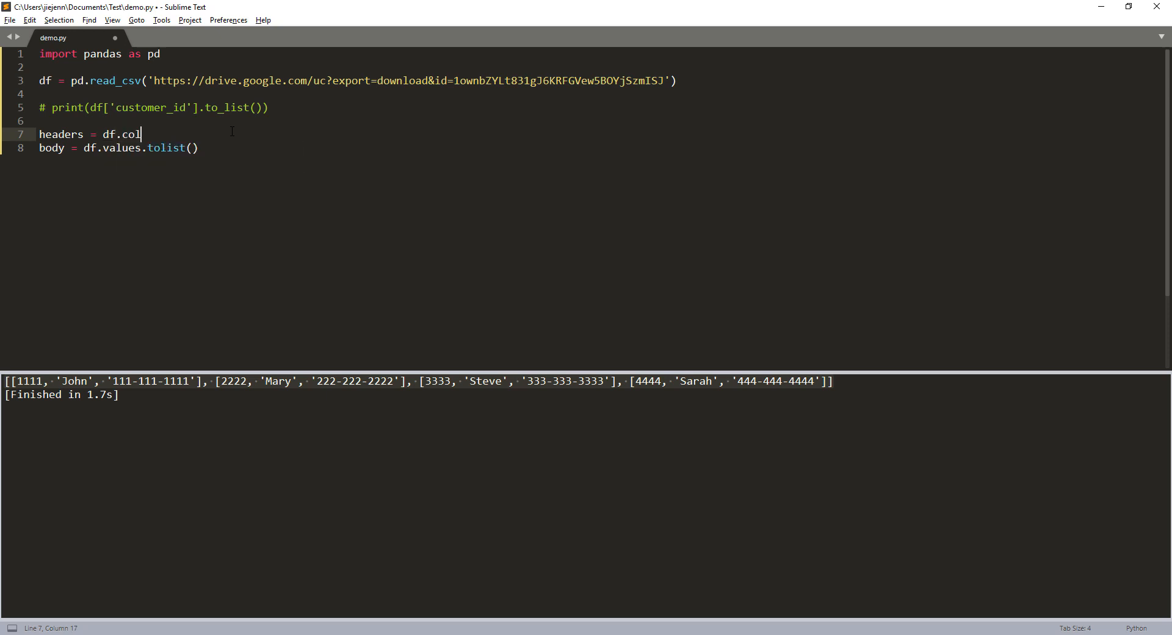
pyautogui.write('umns.')
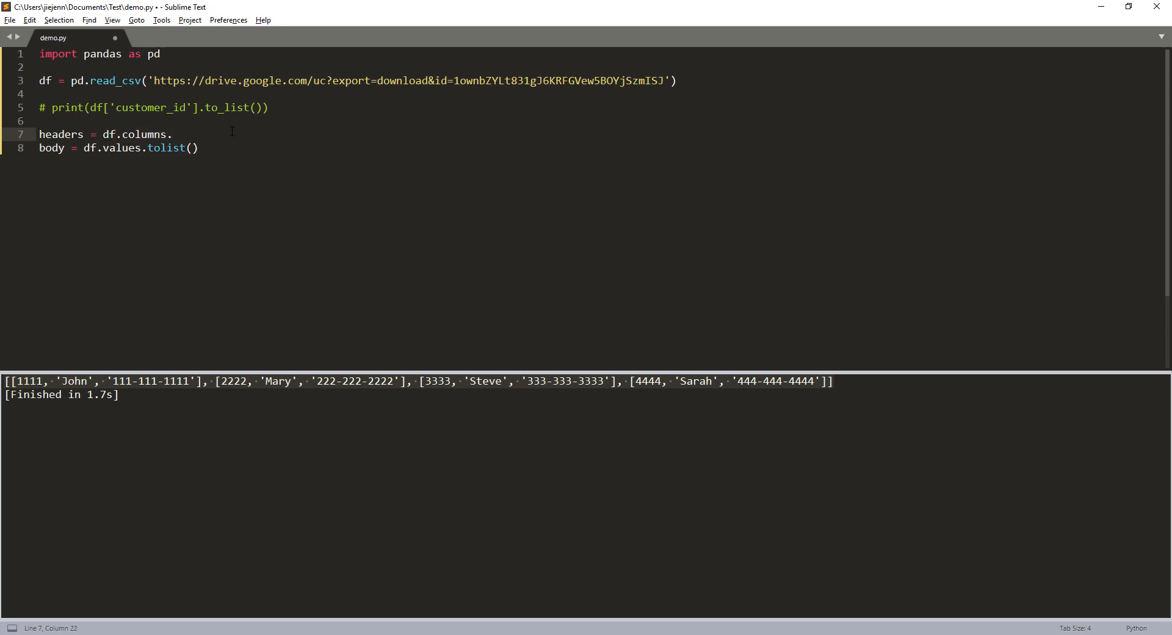
pyautogui.write('values')
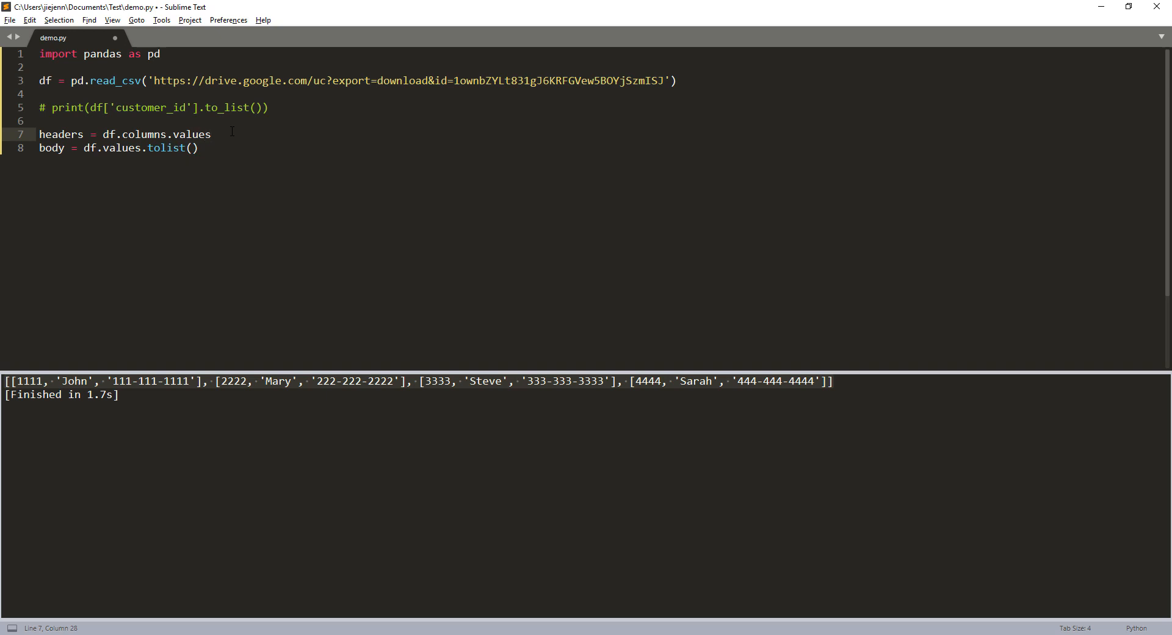
pyautogui.write('.tolist(')
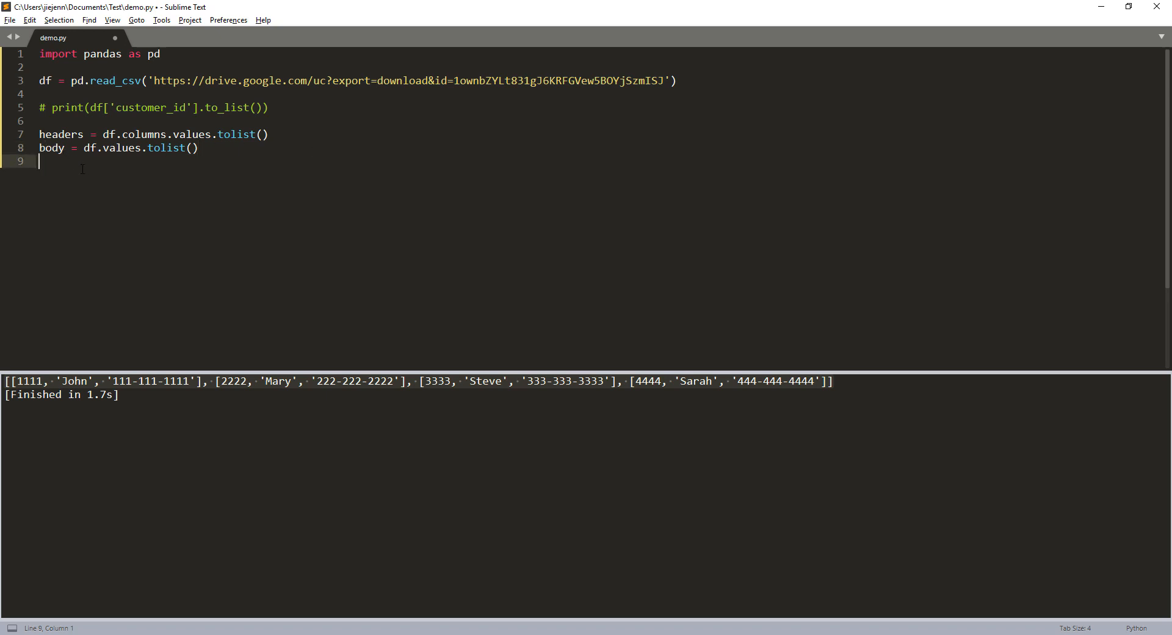
pyautogui.press('Enter')
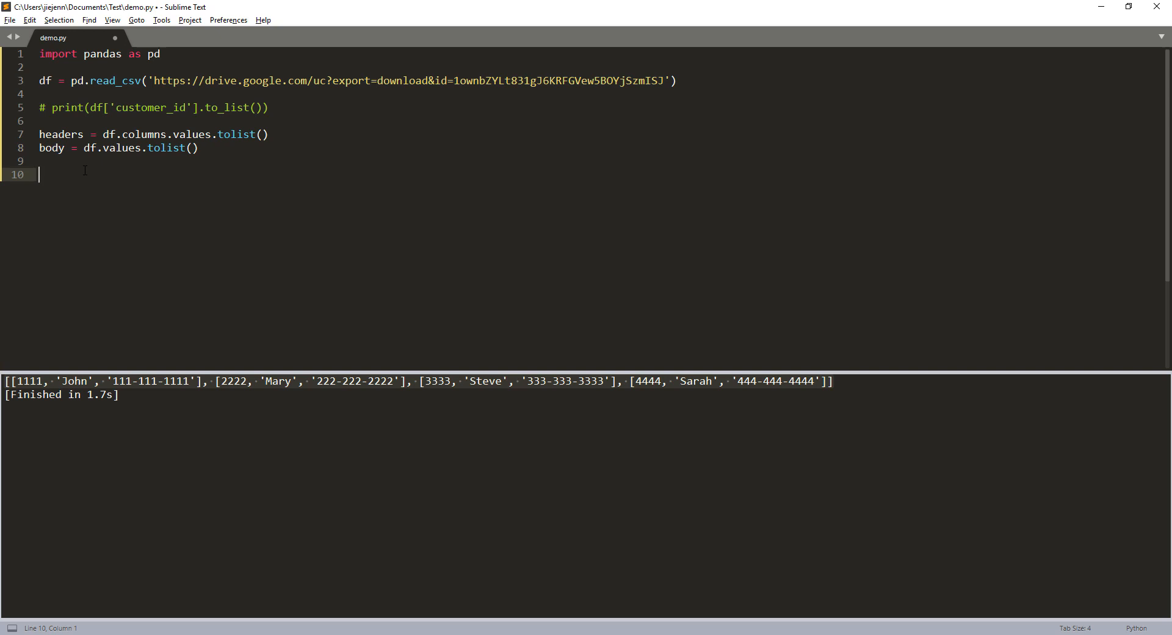
pyautogui.press('Backspace')
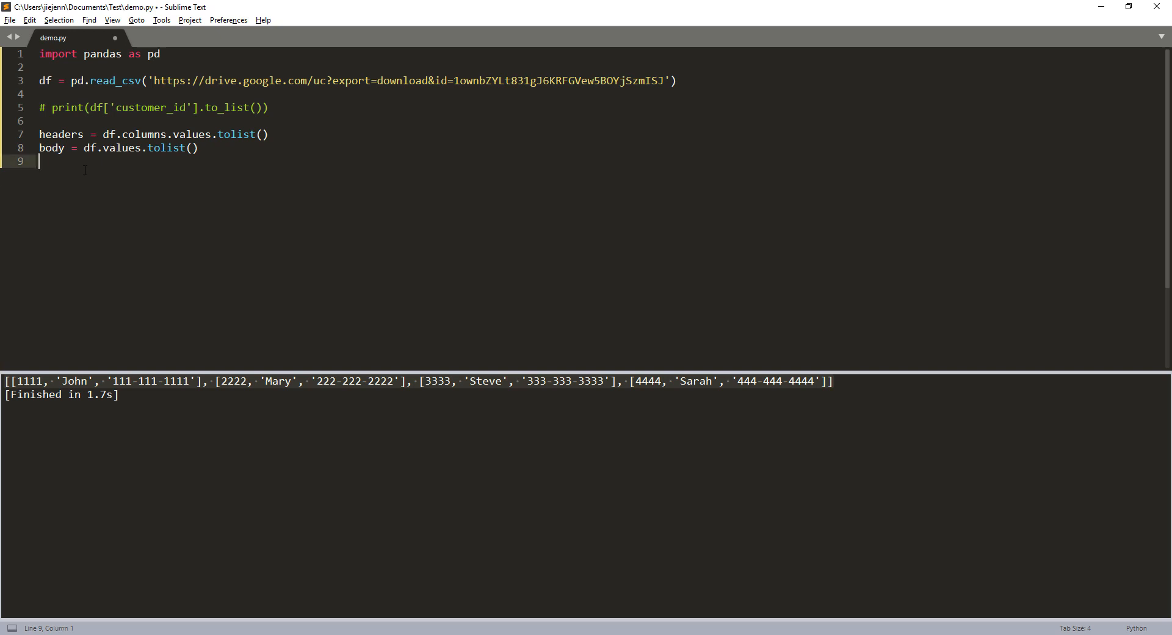
# Add body.insert(0, headers) and print(body), then build to see headers before rows.
pyautogui.write('body')
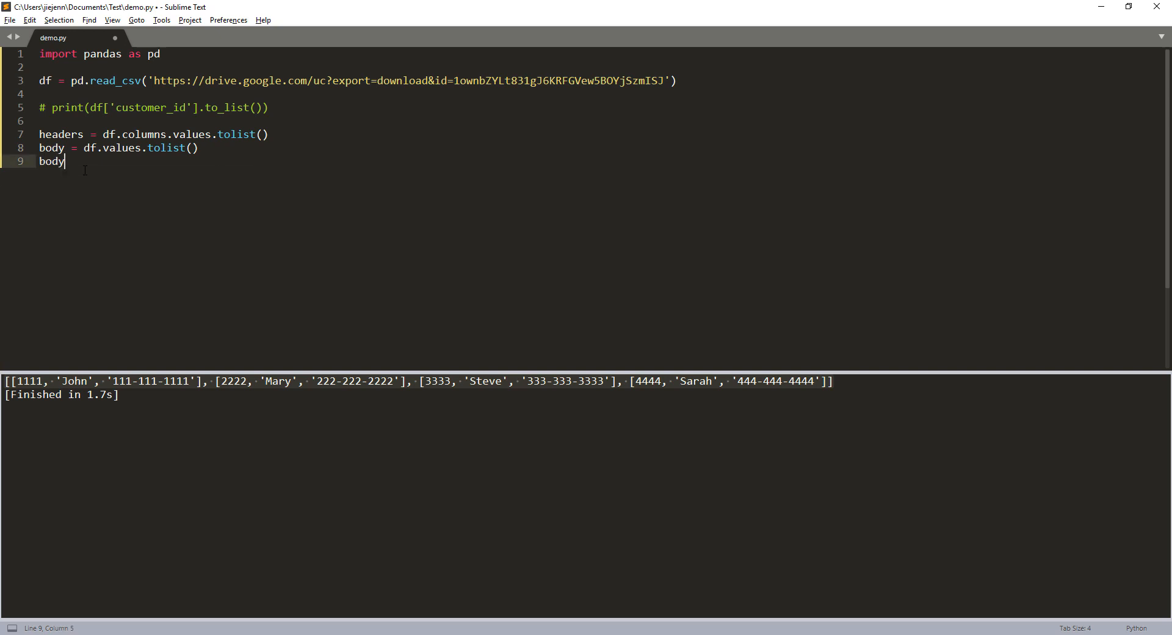
pyautogui.write('.insert(')
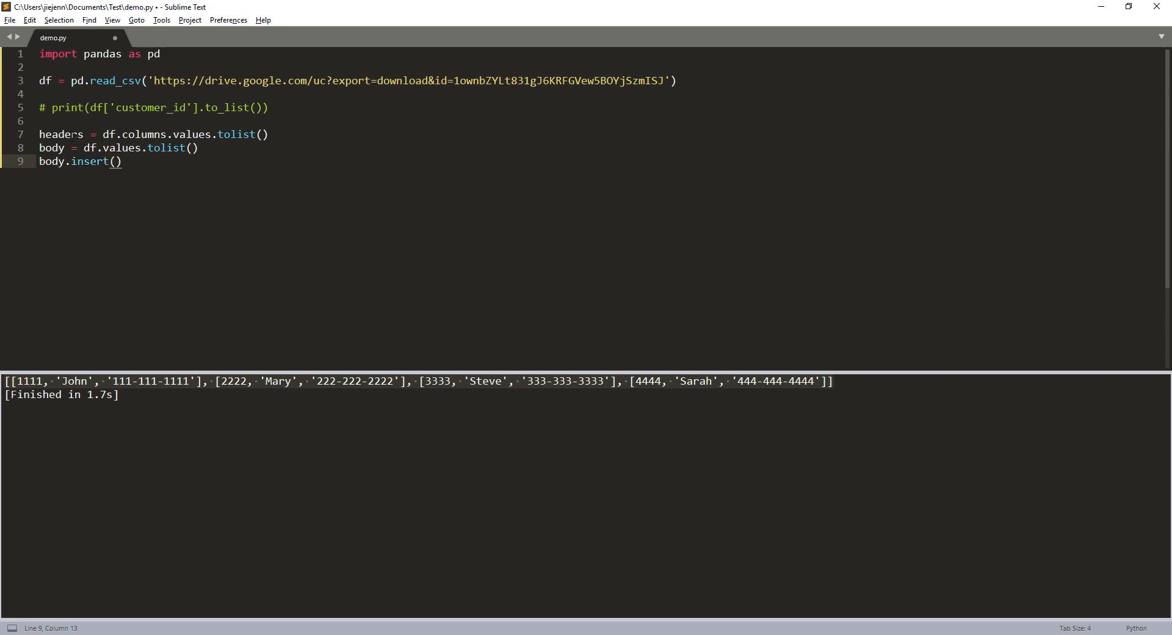
pyautogui.doubleClick(60, 134)
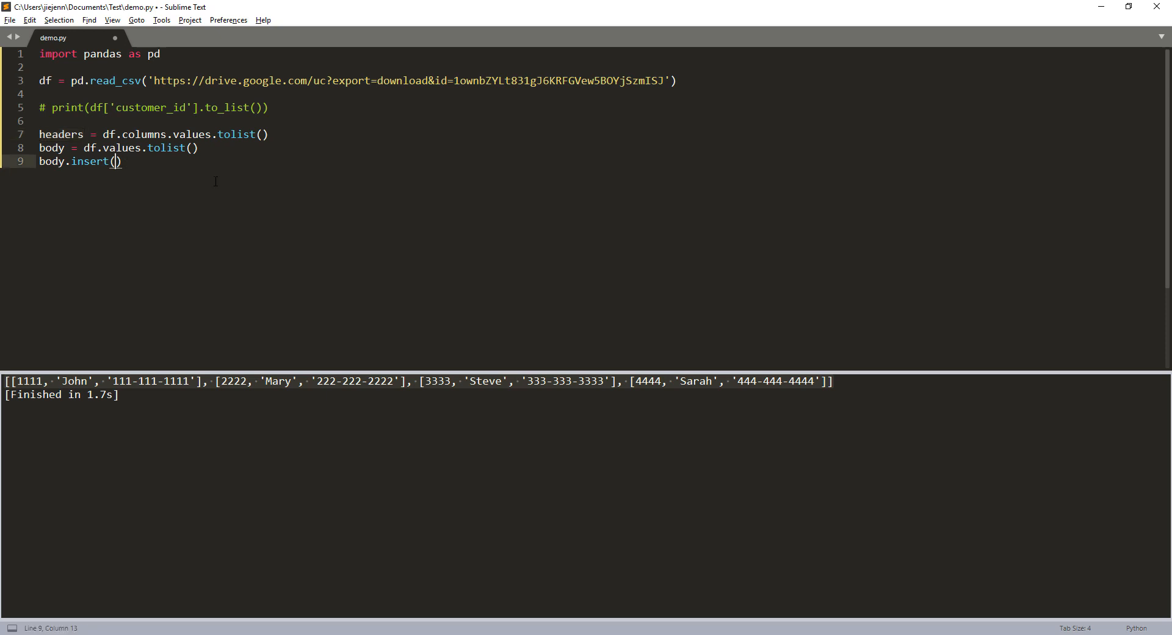
pyautogui.write('0,')
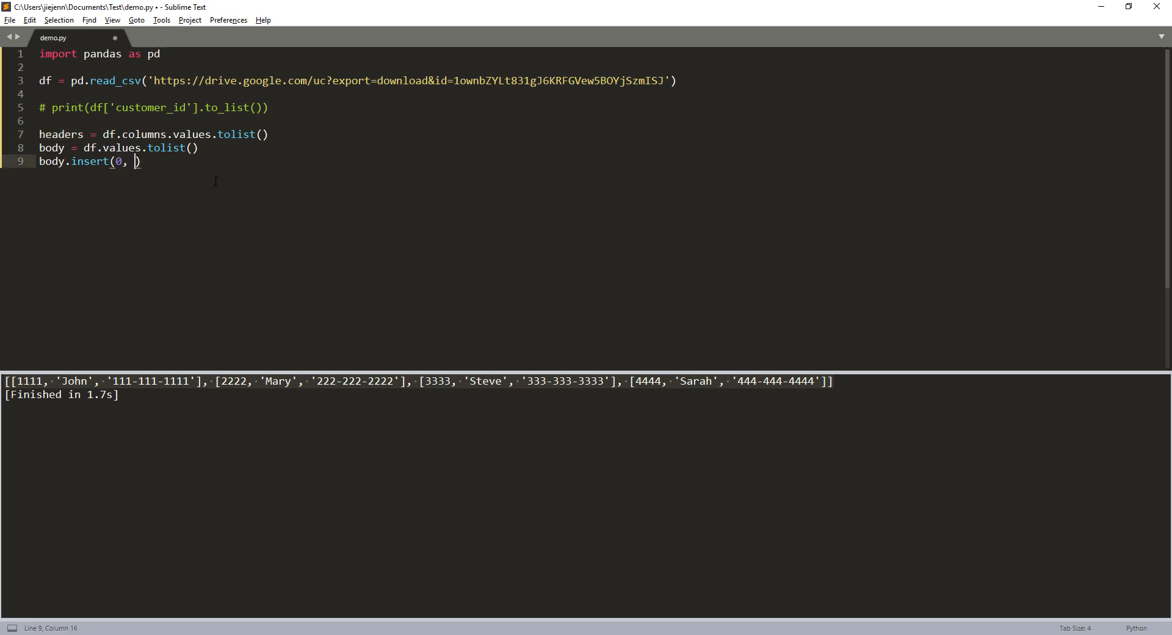
pyautogui.doubleClick(60, 134)
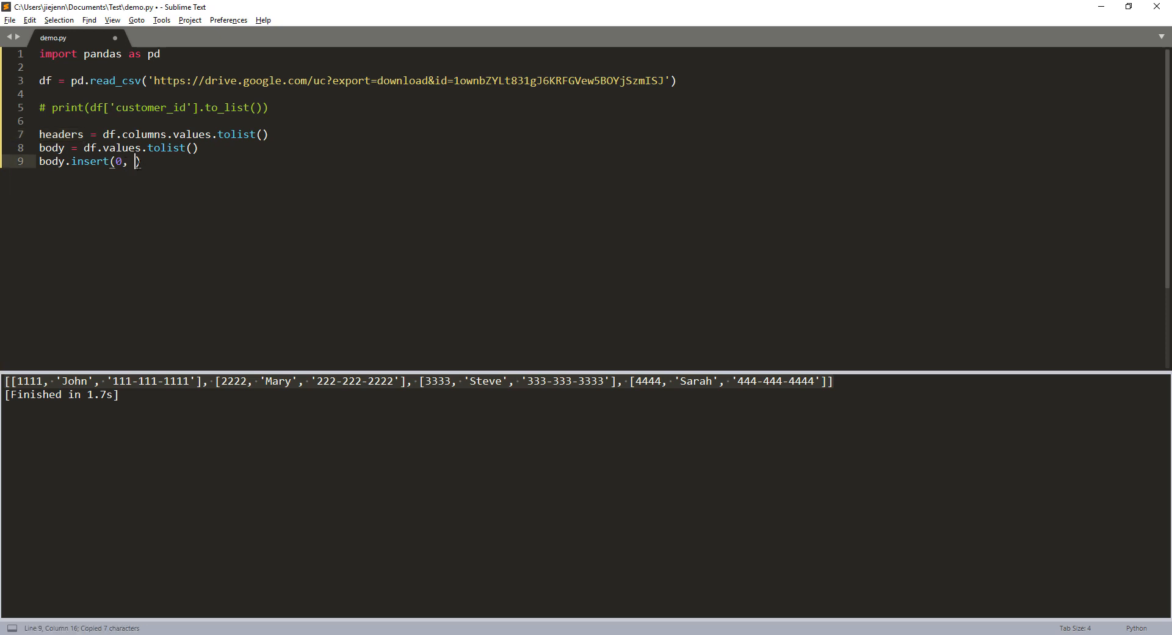
pyautogui.write('headers)')
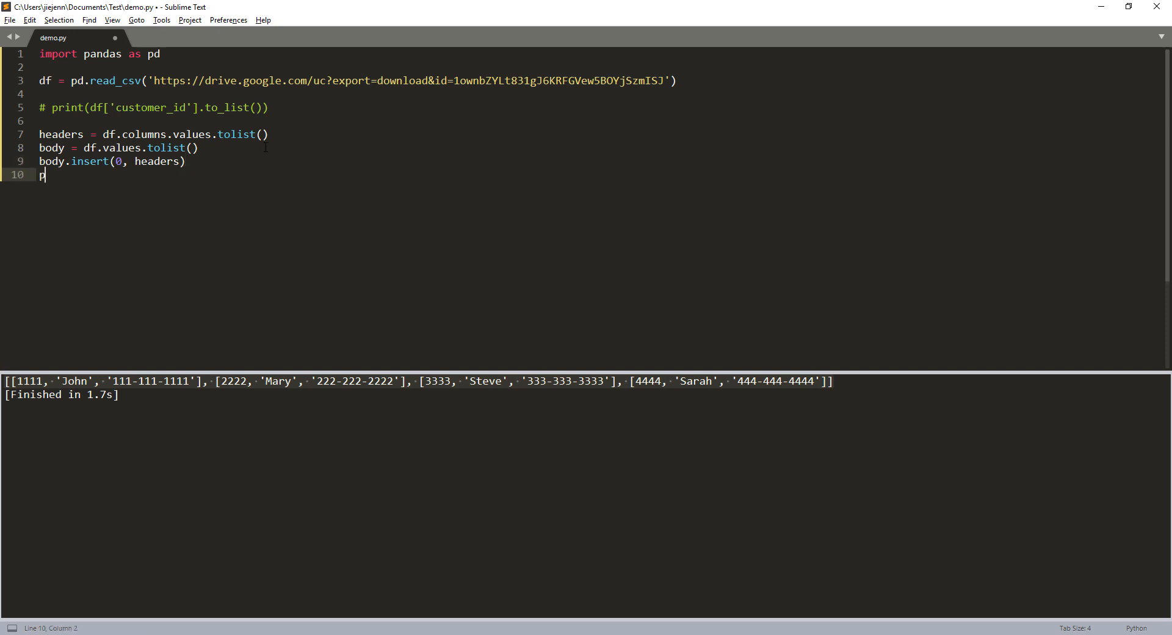
pyautogui.write('rint(body)')
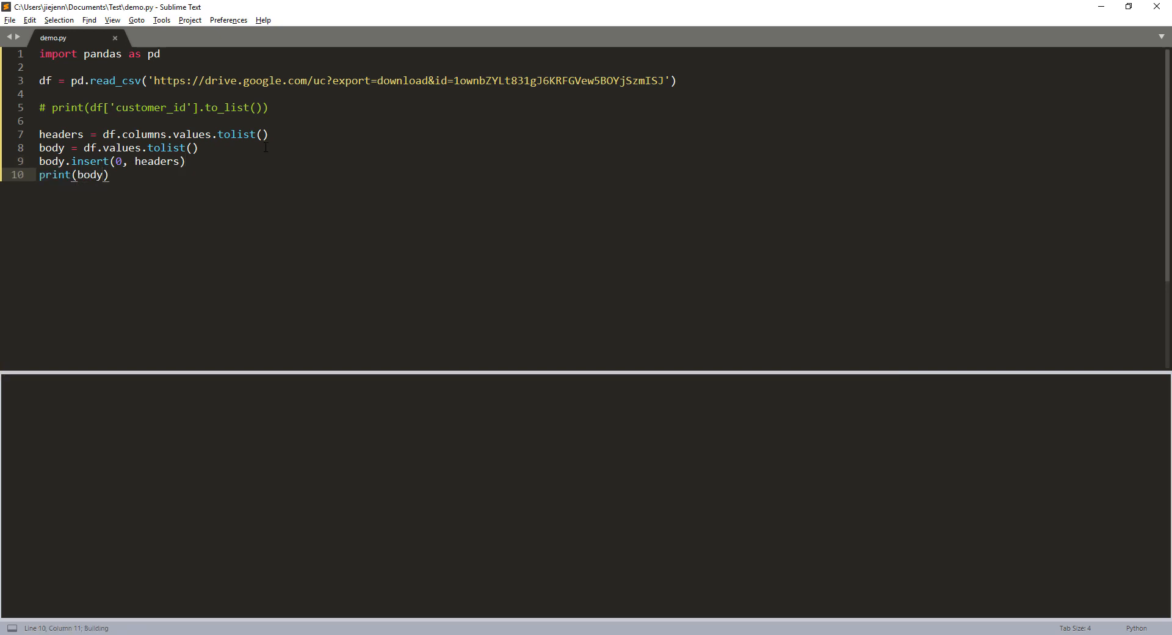
pyautogui.press('ctrl+b')
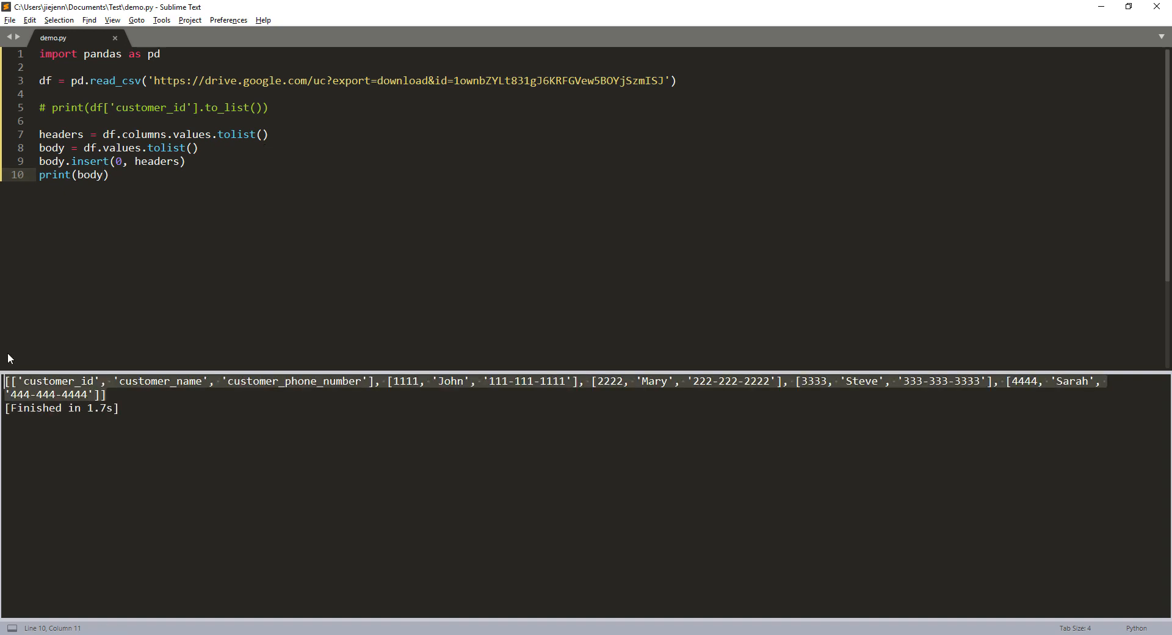
pyautogui.moveTo(328, 402)
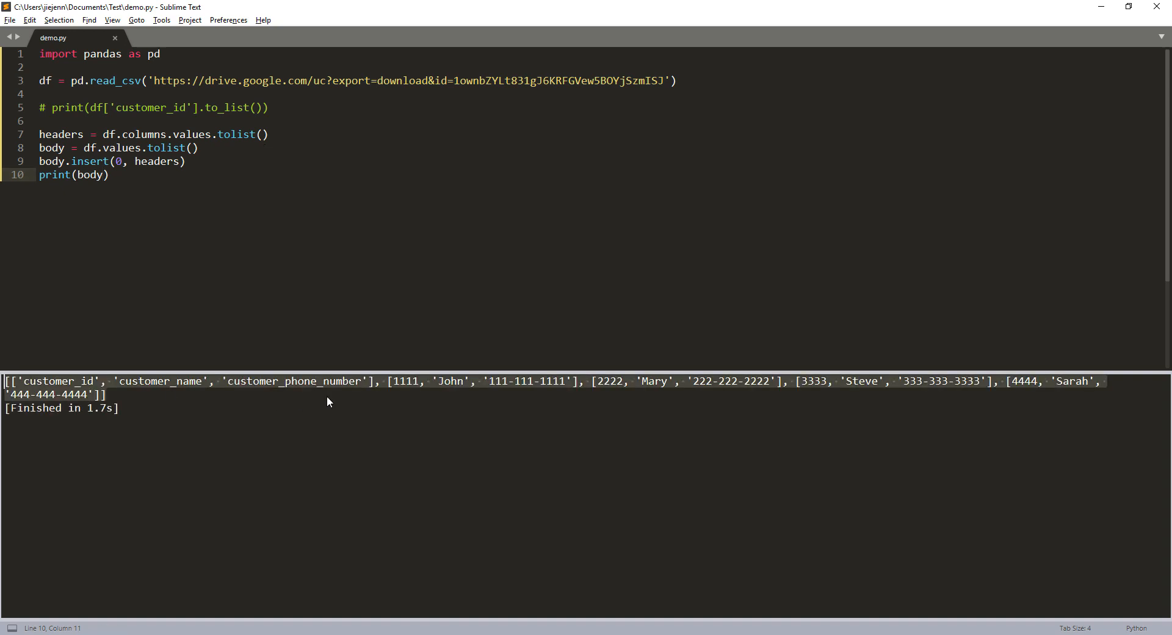